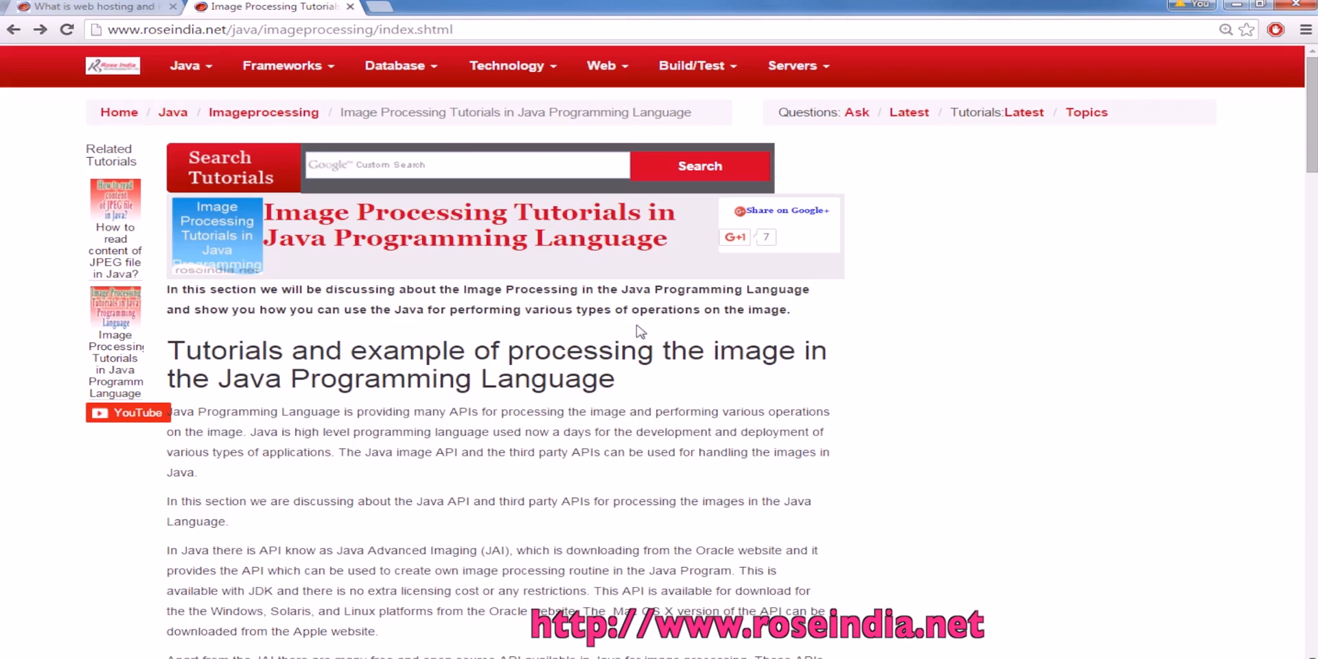
# Open the 'How to read content of JPEG file in Java?' tutorial and reach its file-reading example code
pyautogui.scroll(-3)
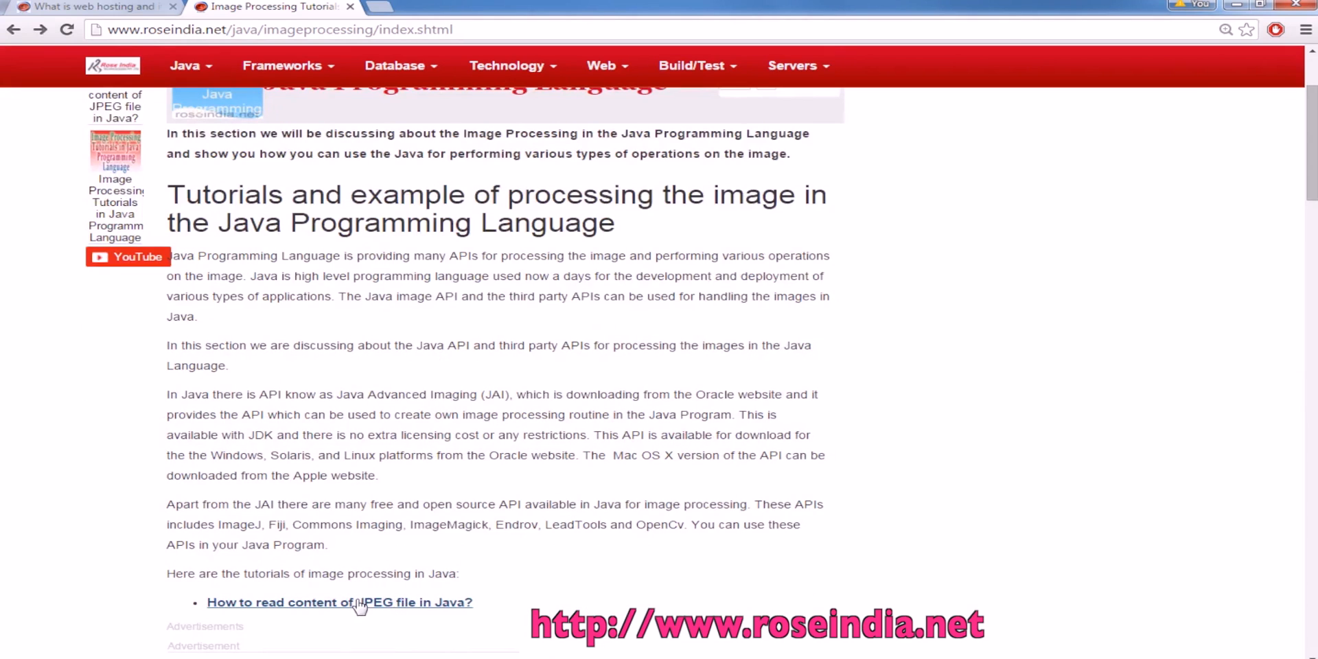
pyautogui.click(339, 602)
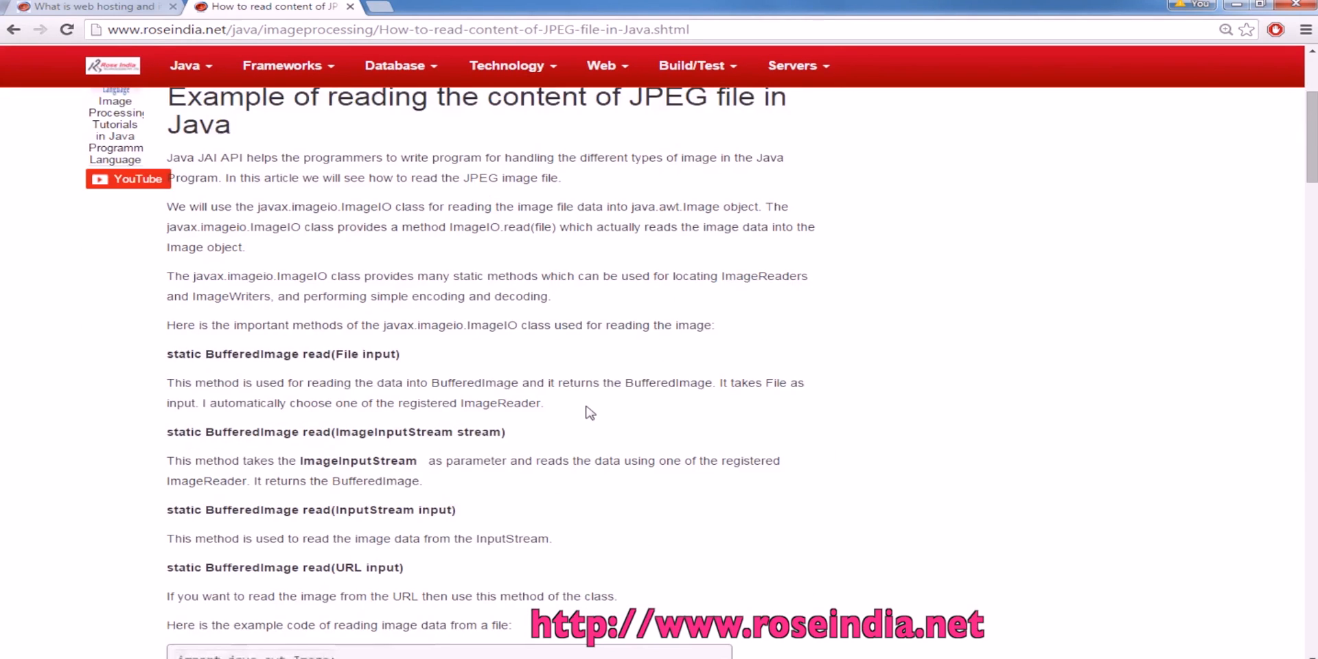
pyautogui.scroll(-3)
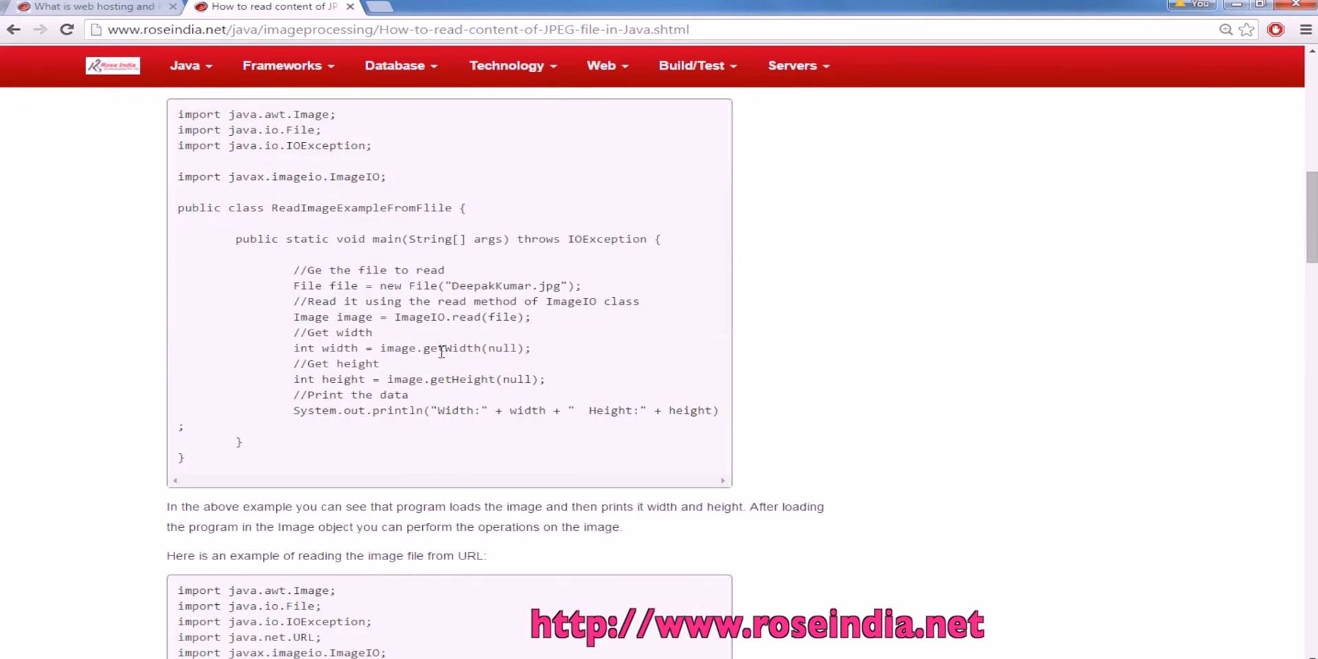
pyautogui.doubleClick(344, 379)
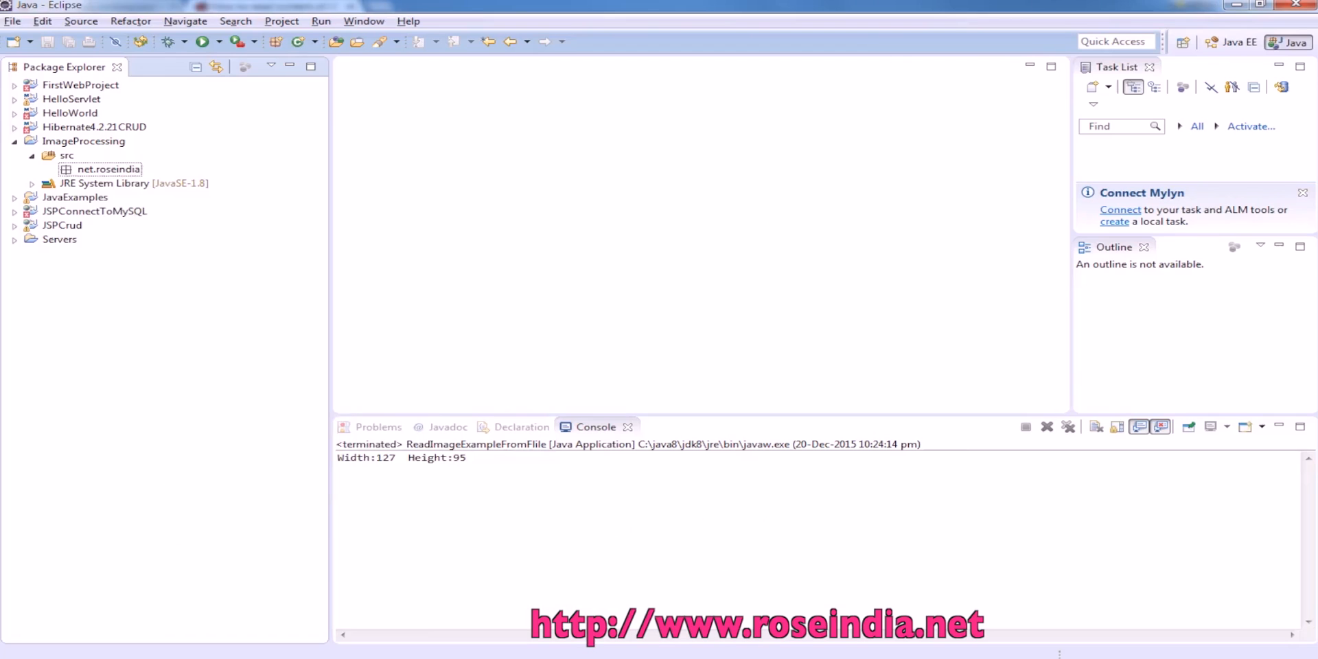
# Start a new class in the net.roseindia package via New > Class
pyautogui.rightClick(107, 169)
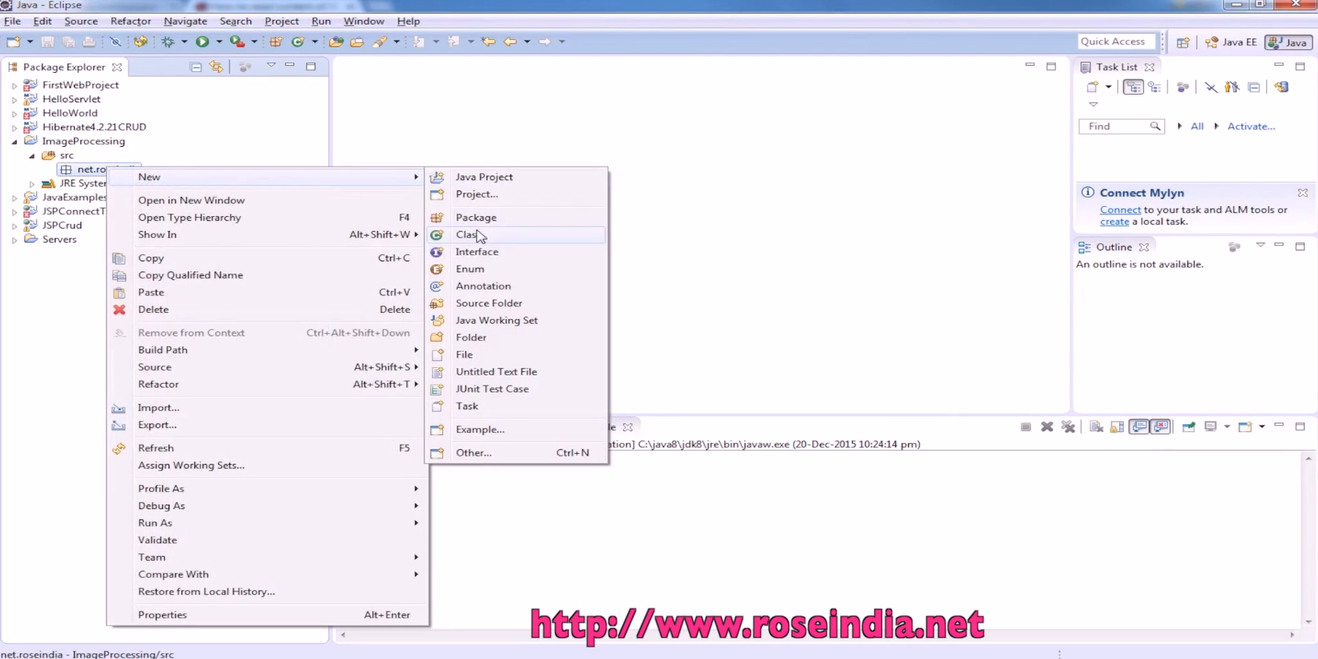
pyautogui.click(469, 235)
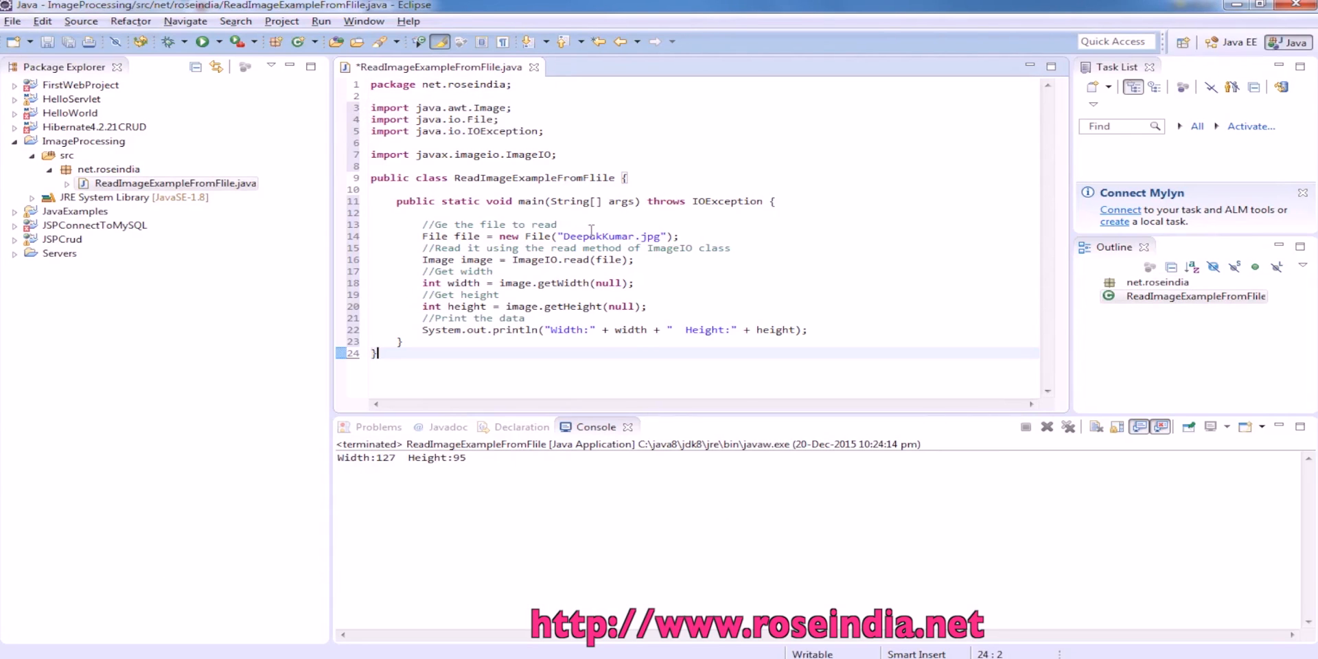
# Replace DeepakKumar.jpg with the path d:\\examples\\deepak.gif in the class
pyautogui.doubleClick(601, 236)
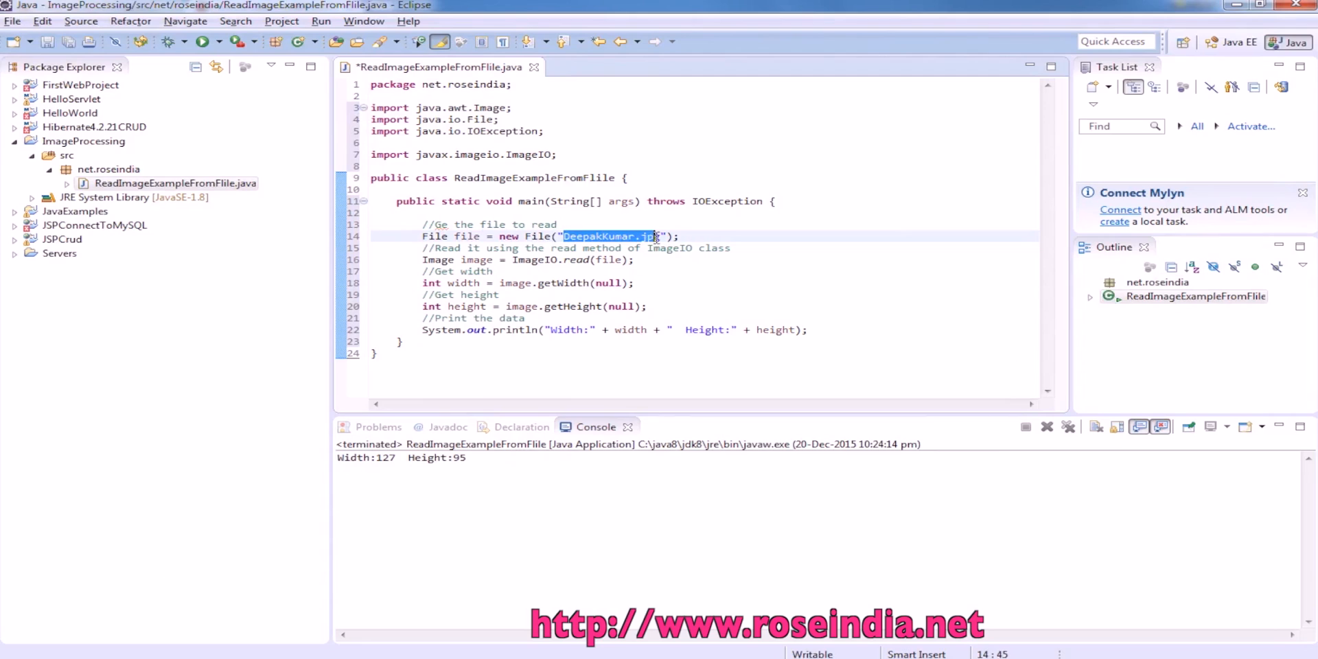
pyautogui.write('d:')
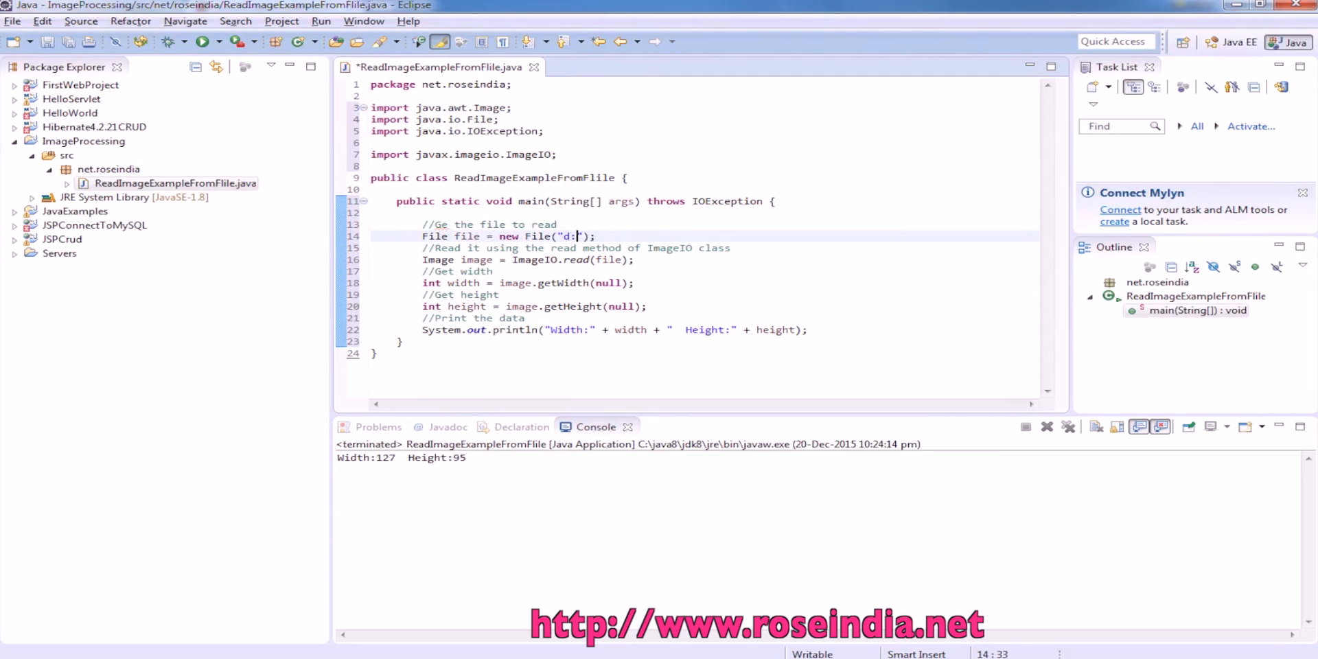
pyautogui.write('\\e')
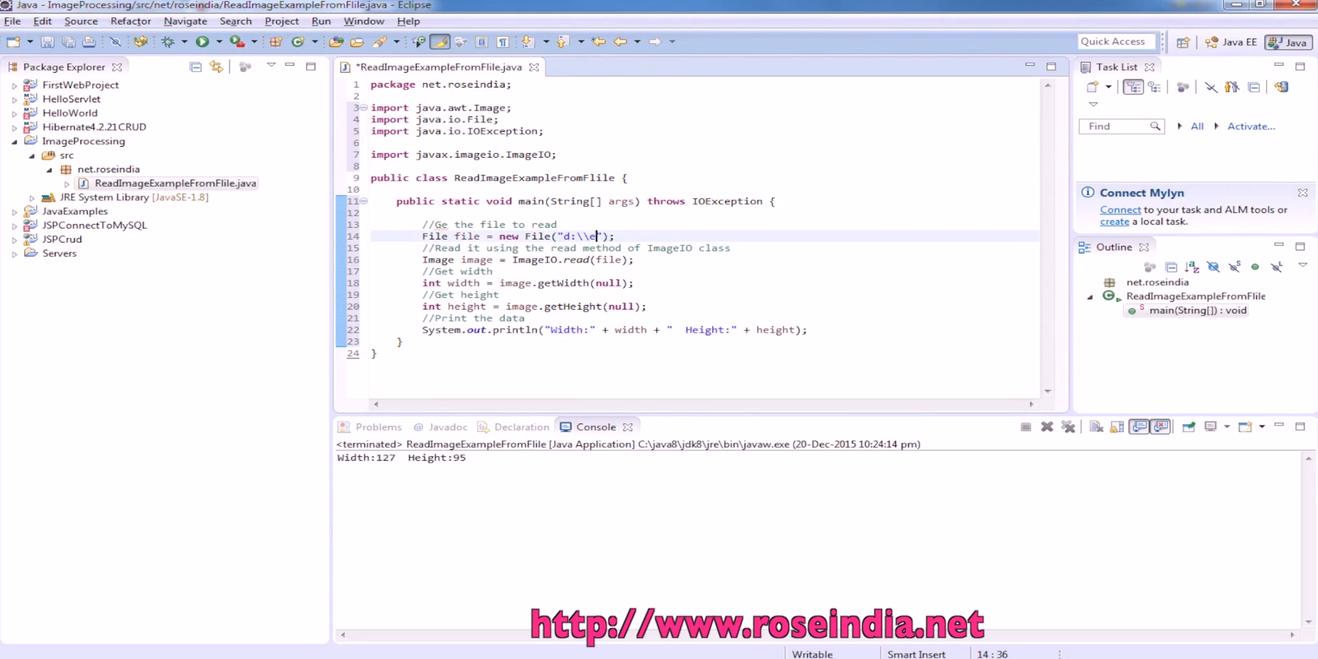
pyautogui.write('examples\\\\deepa')
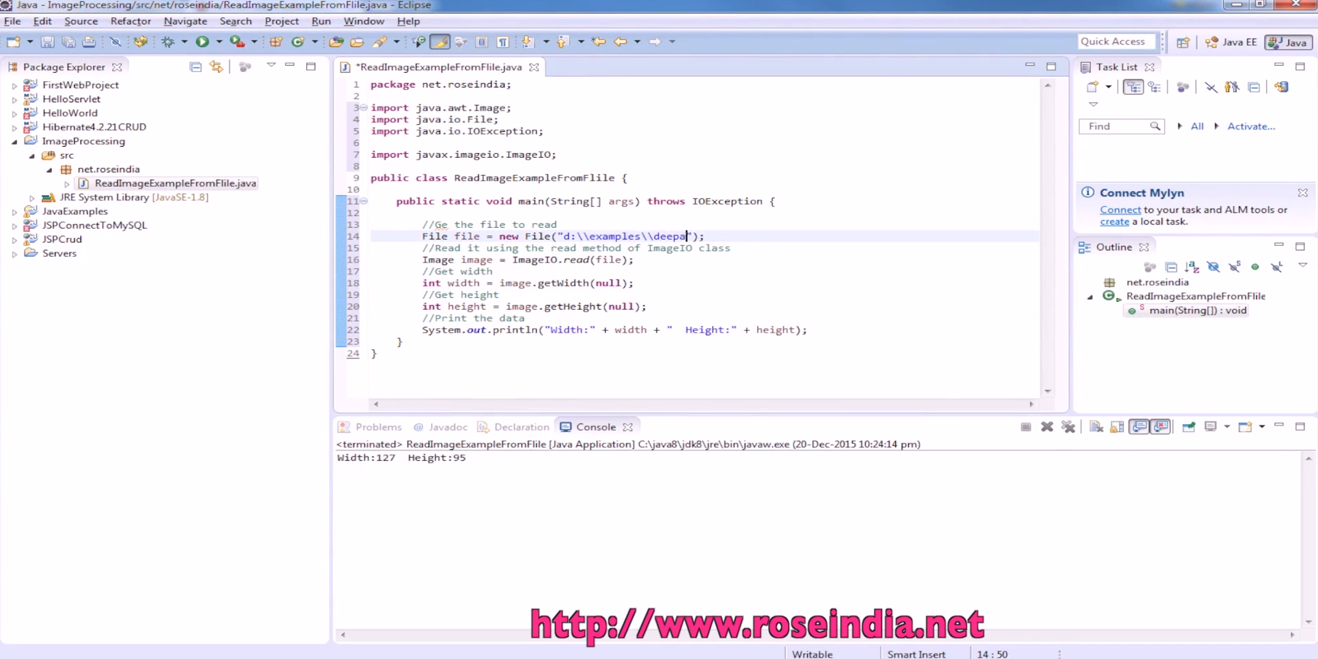
pyautogui.write('k.gif')
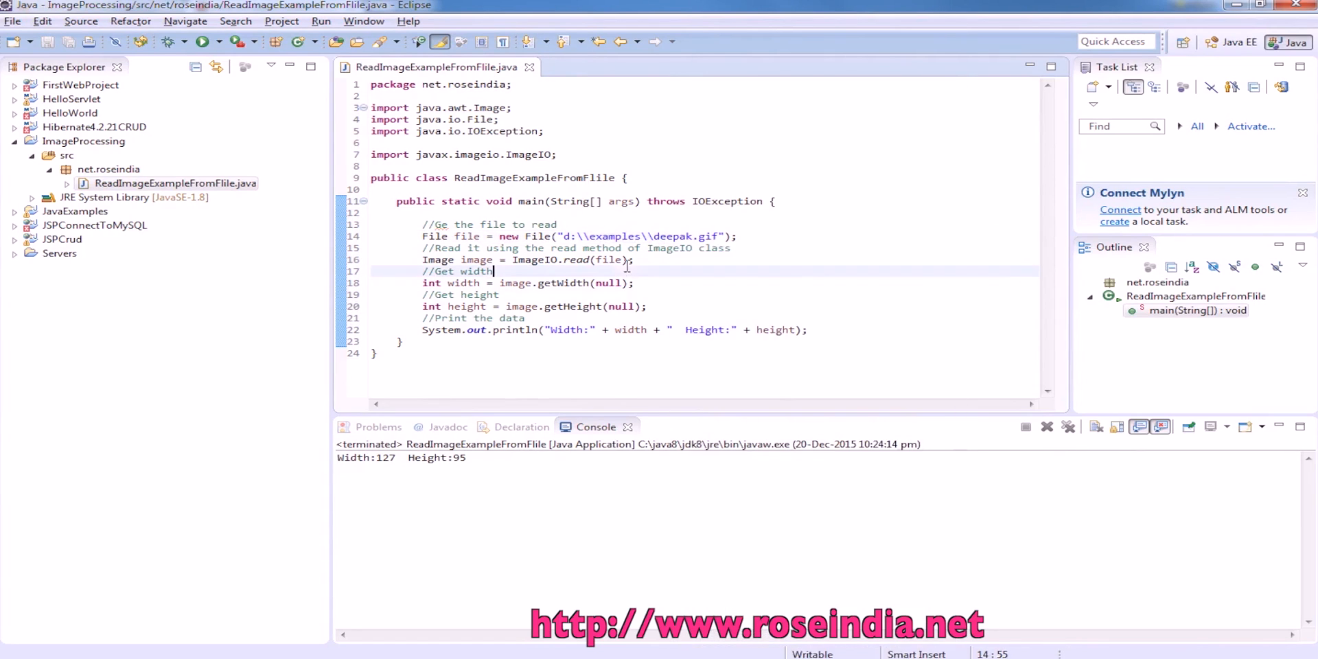
# Run the class as a Java Application so the console prints Width:127 Height:95
pyautogui.rightClick(627, 267)
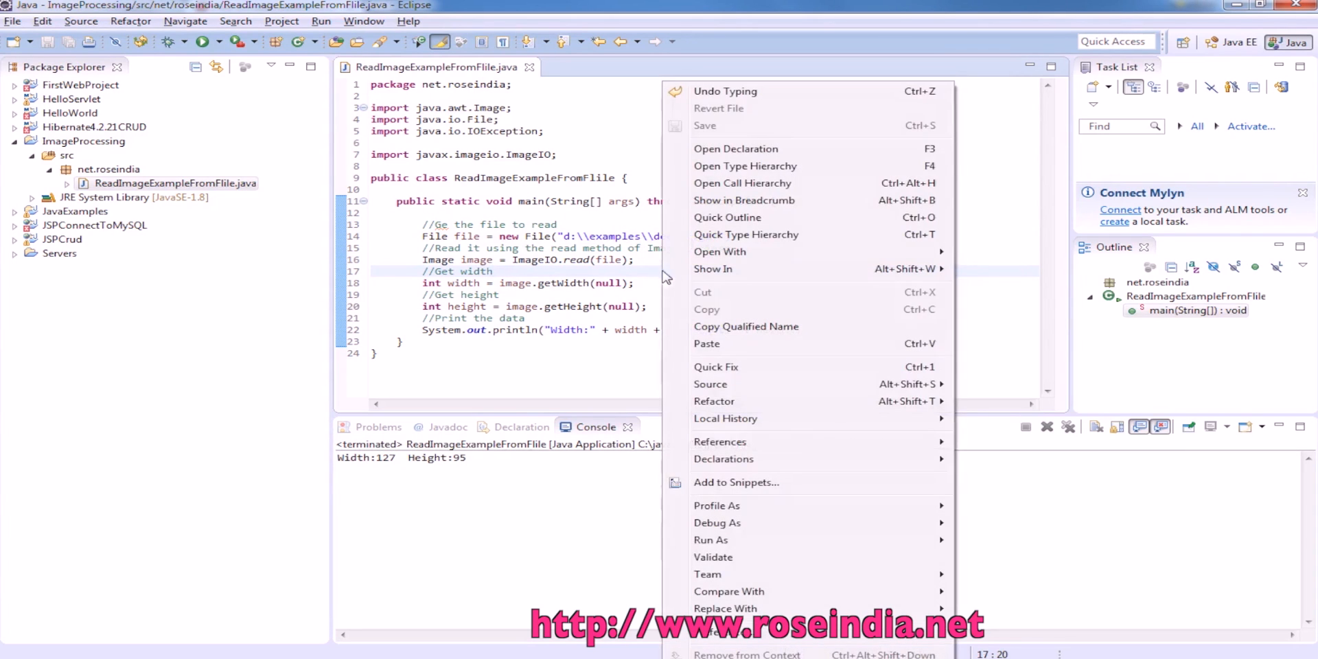
pyautogui.moveTo(710, 539)
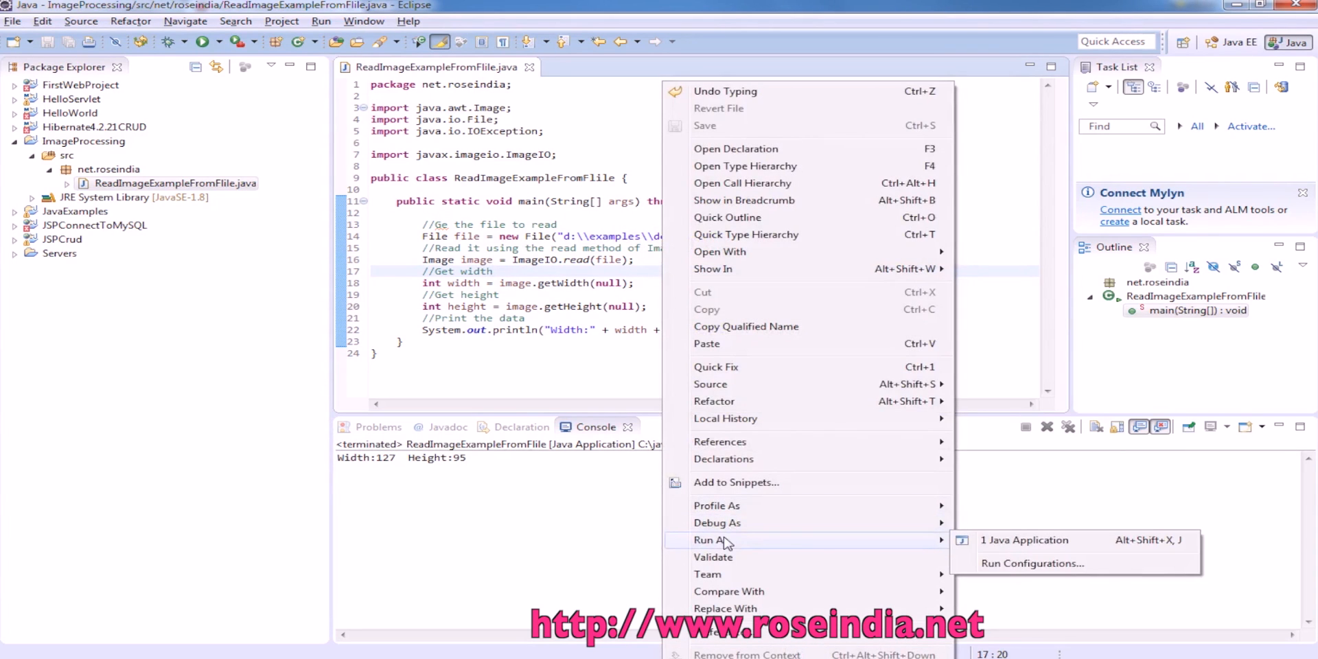
pyautogui.click(1025, 539)
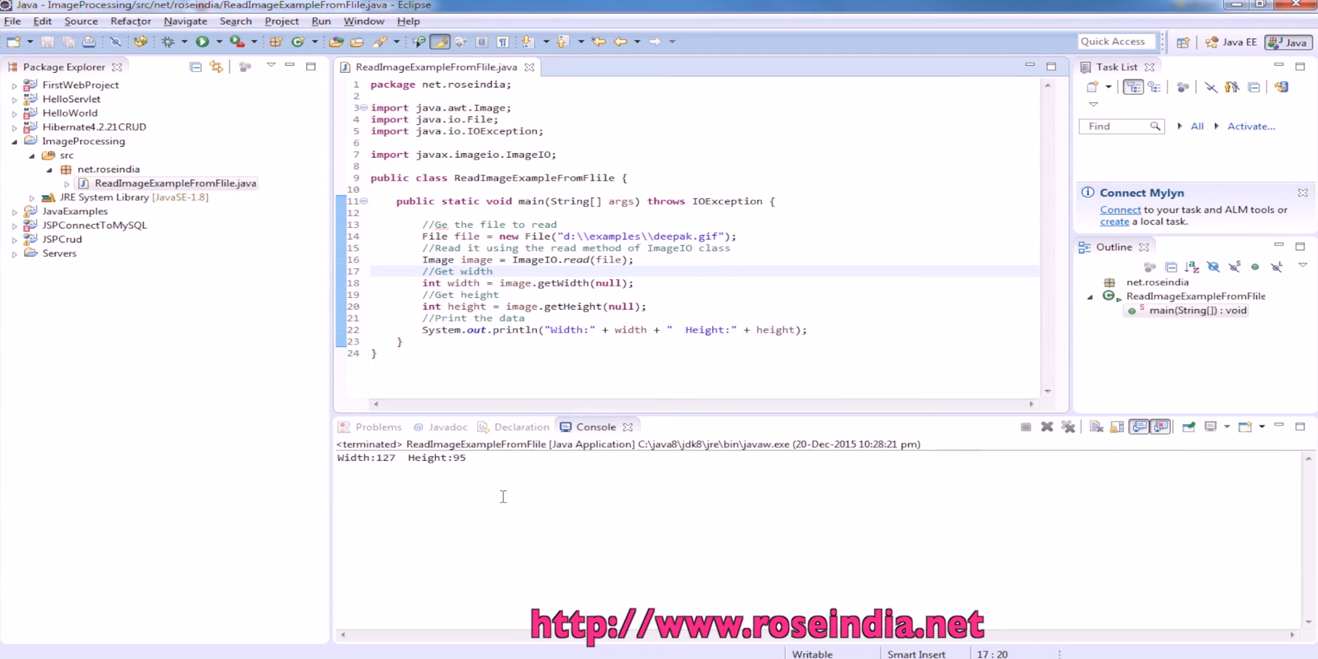
pyautogui.doubleClick(385, 458)
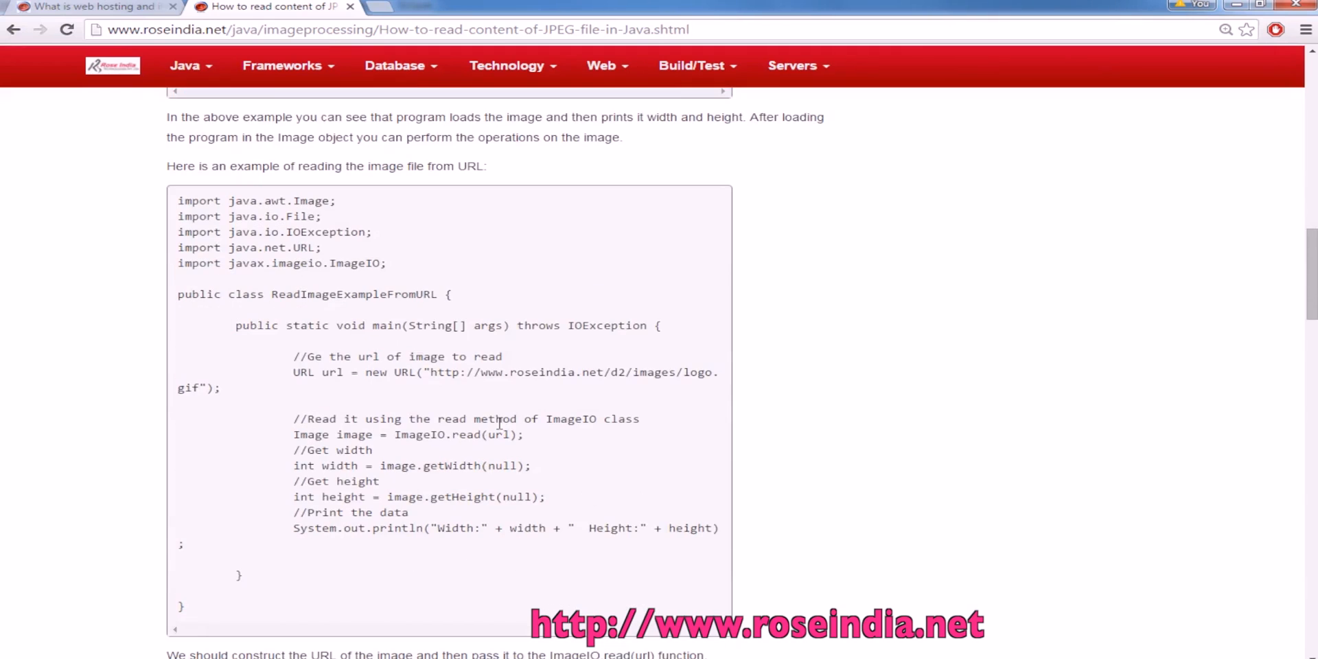
pyautogui.scroll(-3)
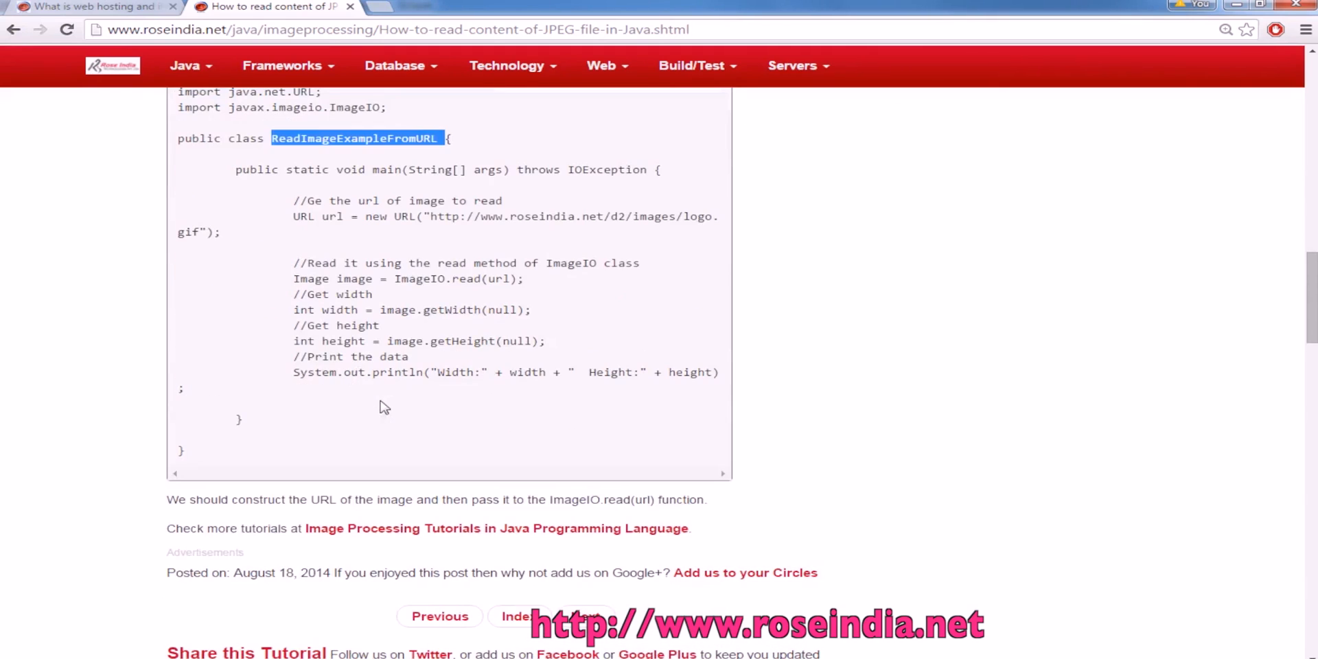
pyautogui.doubleClick(333, 215)
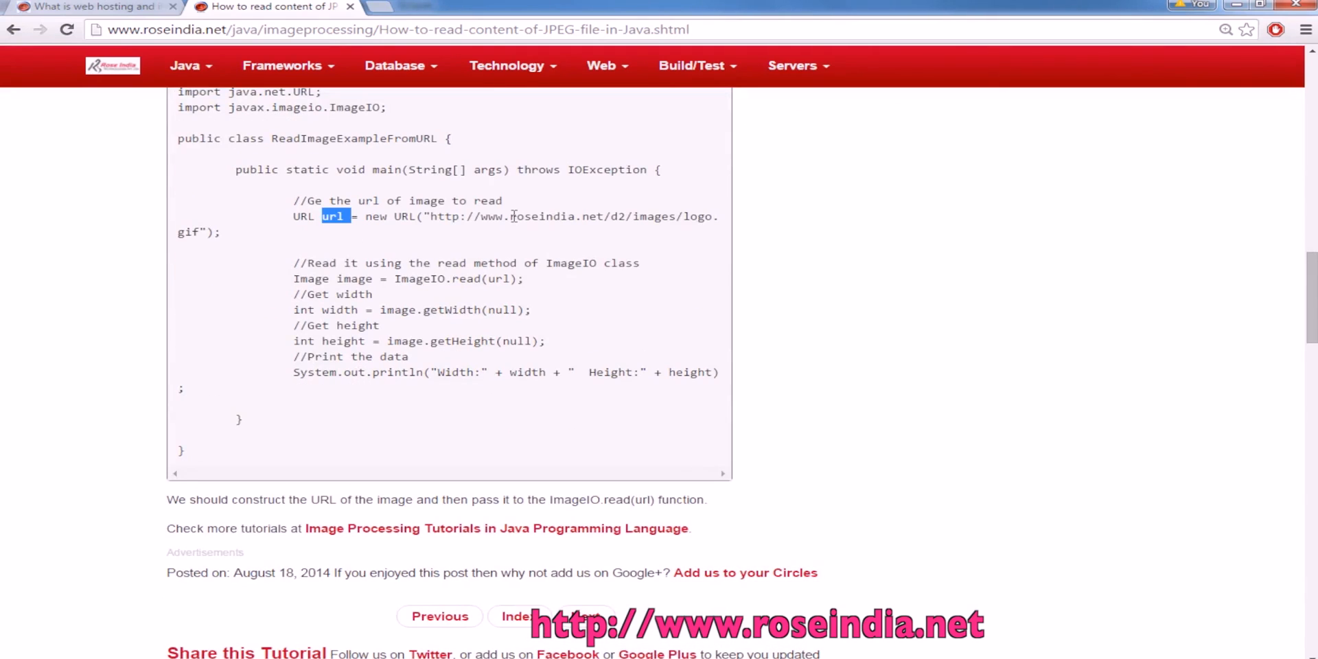
pyautogui.moveTo(401, 294)
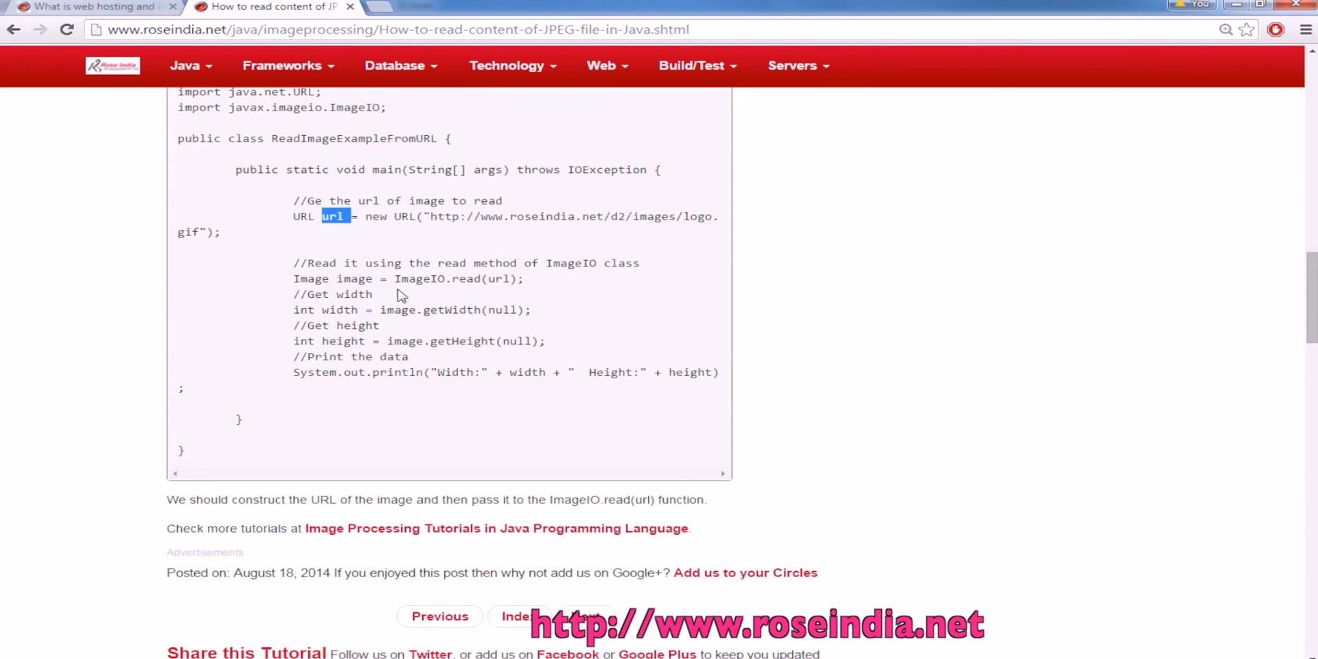
pyautogui.doubleClick(466, 278)
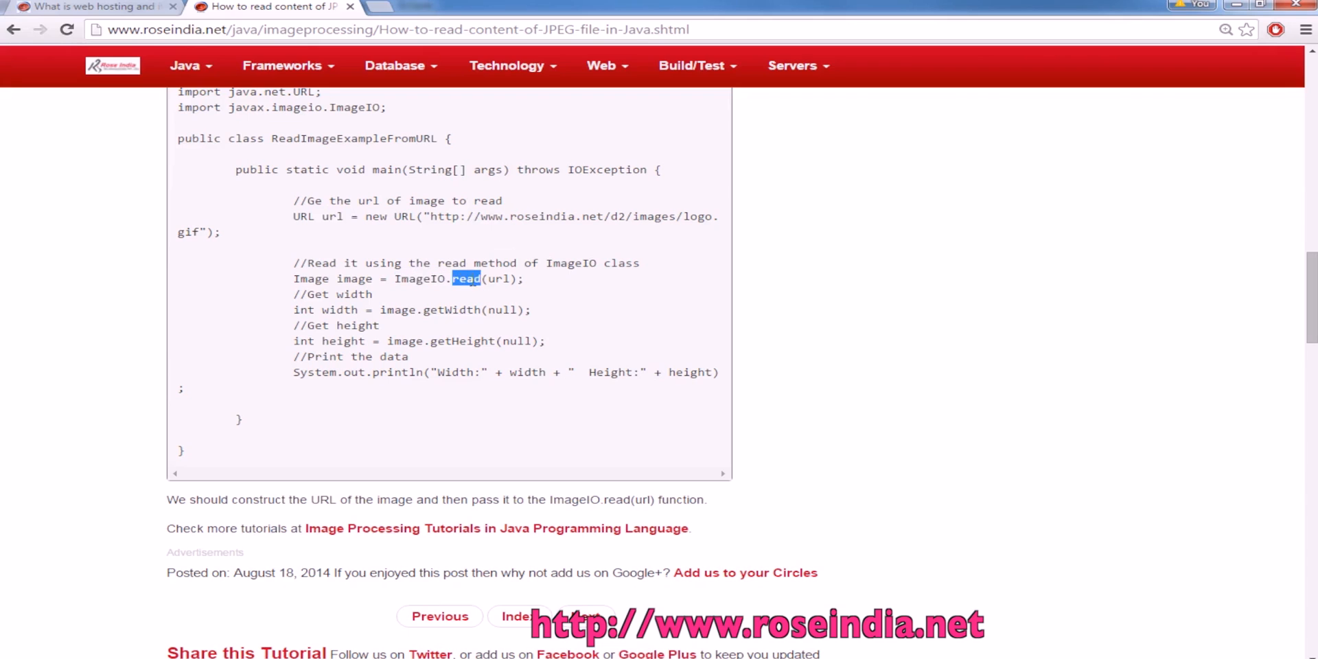
pyautogui.doubleClick(311, 279)
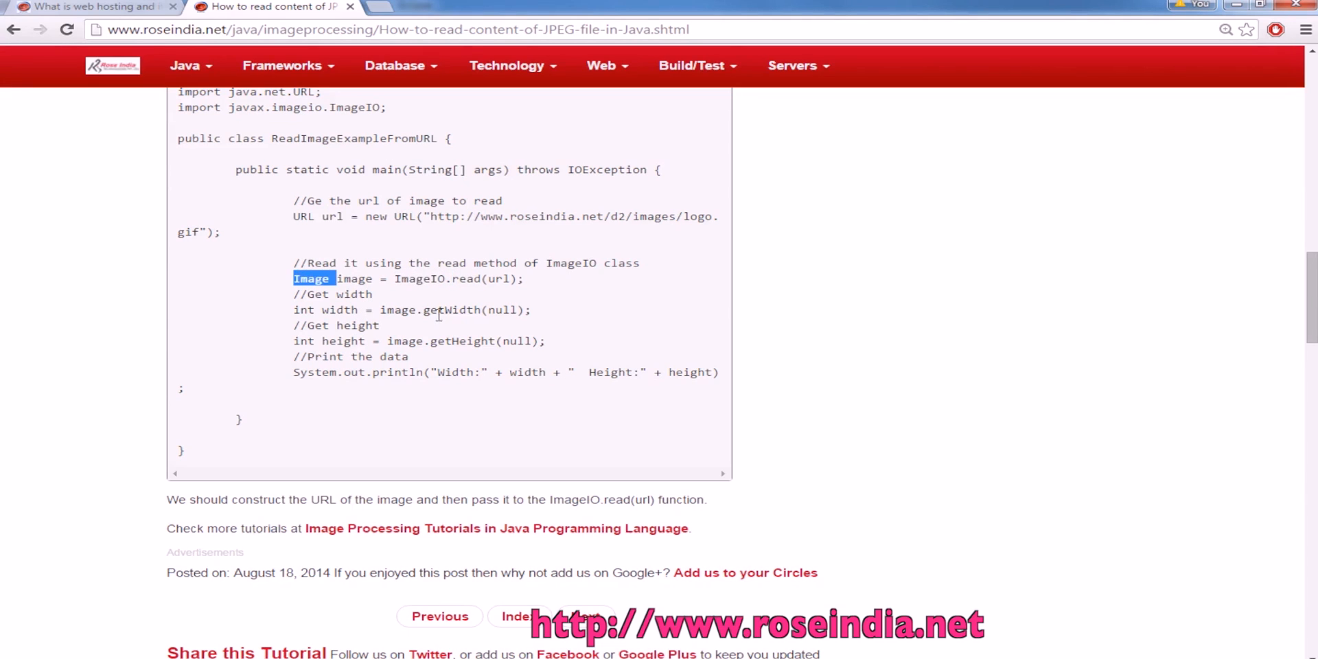
pyautogui.doubleClick(462, 341)
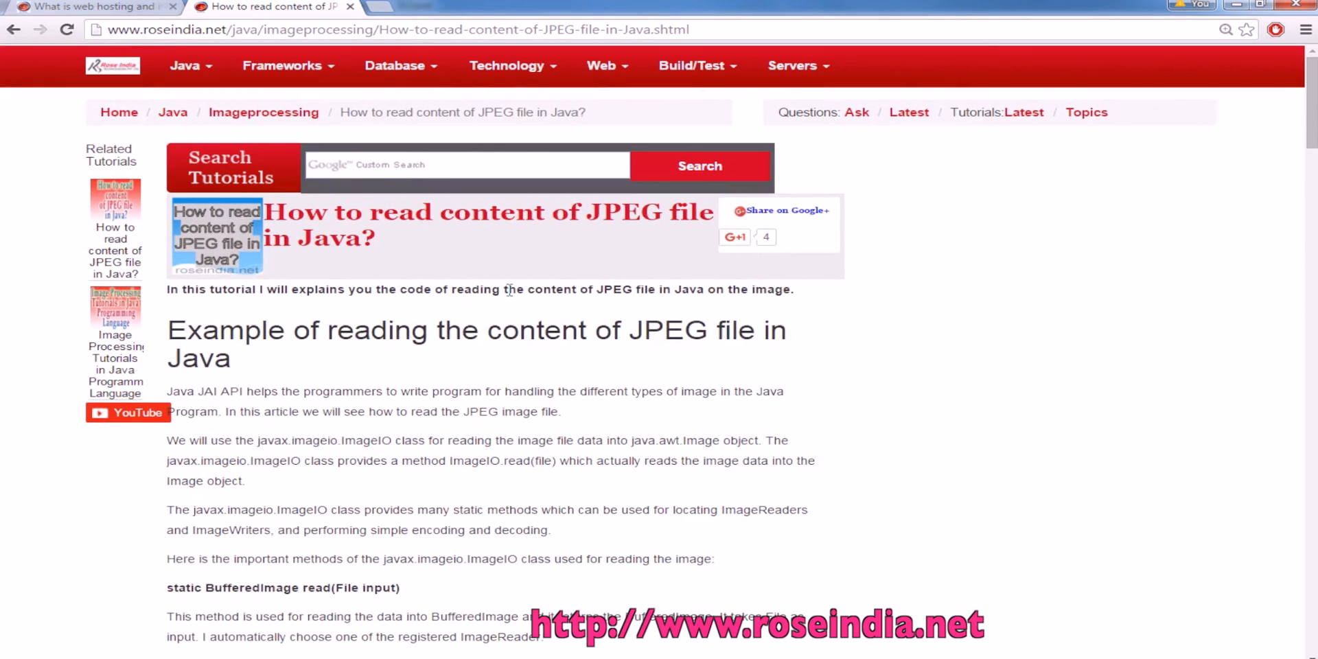
pyautogui.scroll(-3)
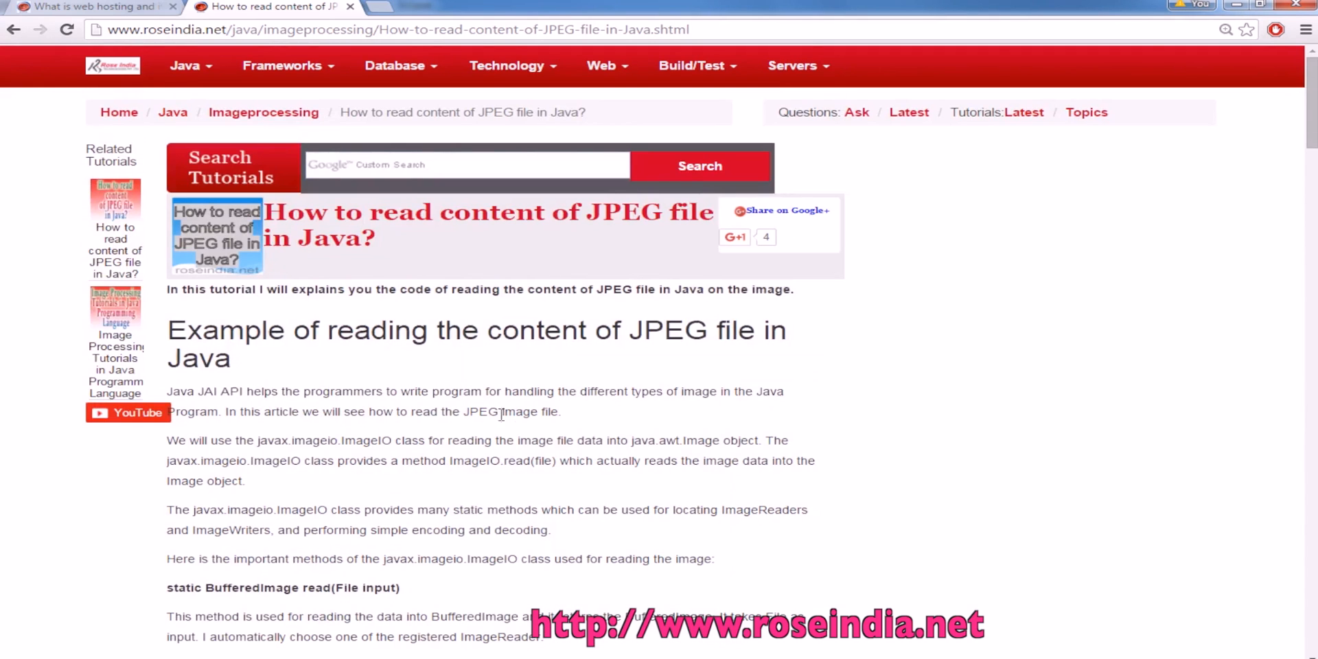
pyautogui.moveTo(600, 434)
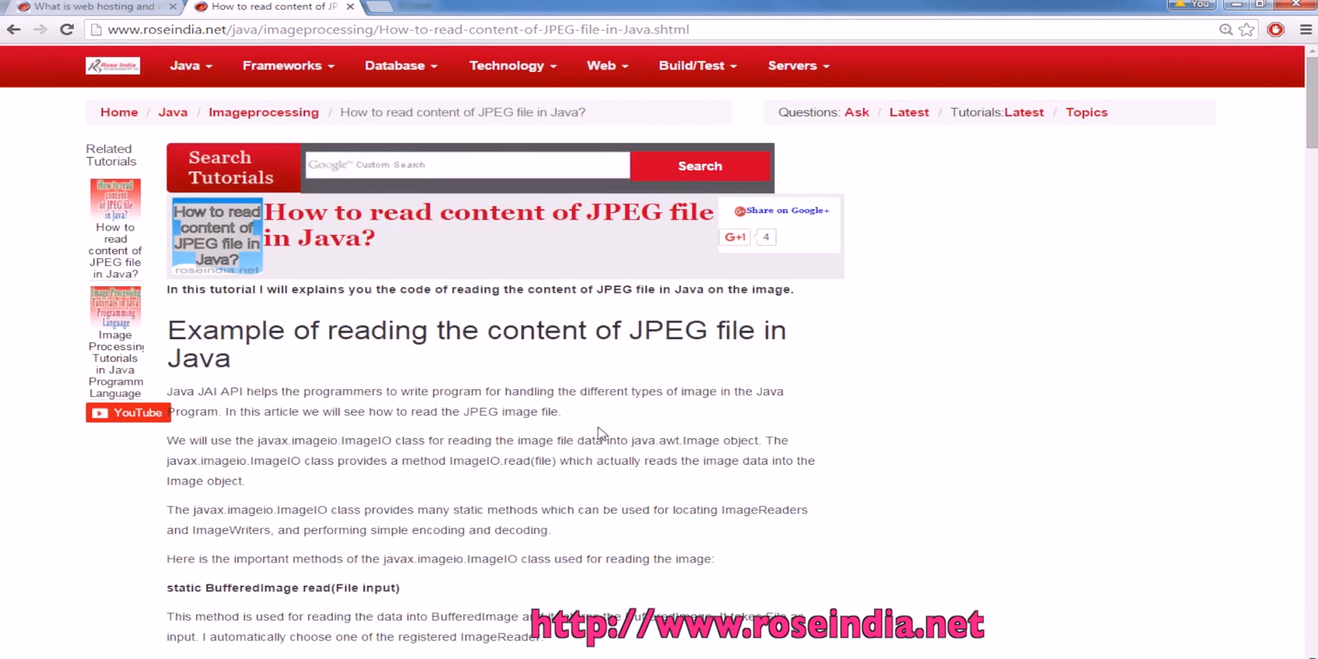